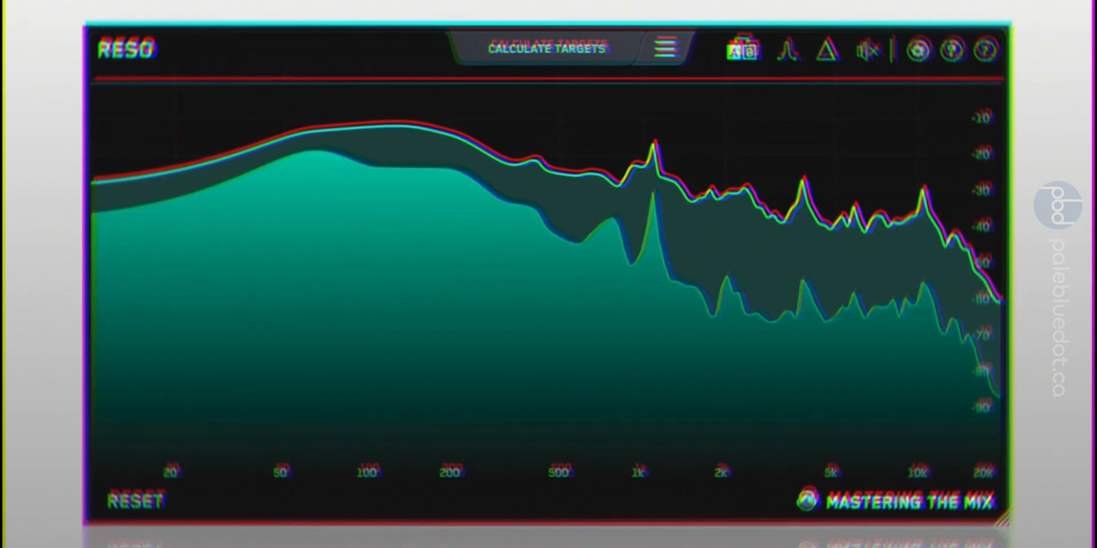
# Calculate resonance targets from the playing mix and engage them in RESO.
pyautogui.click(546, 48)
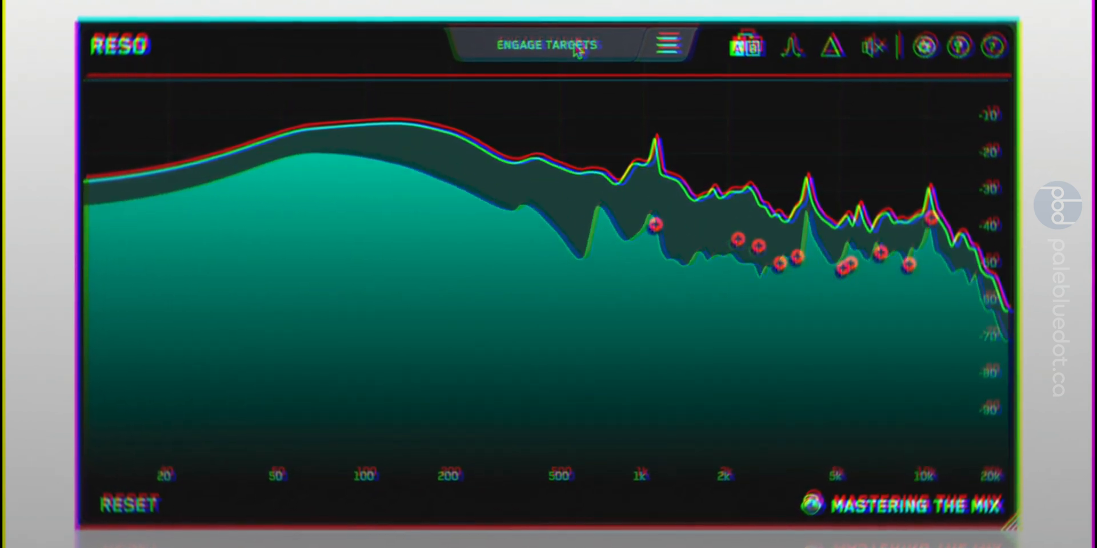
pyautogui.click(547, 44)
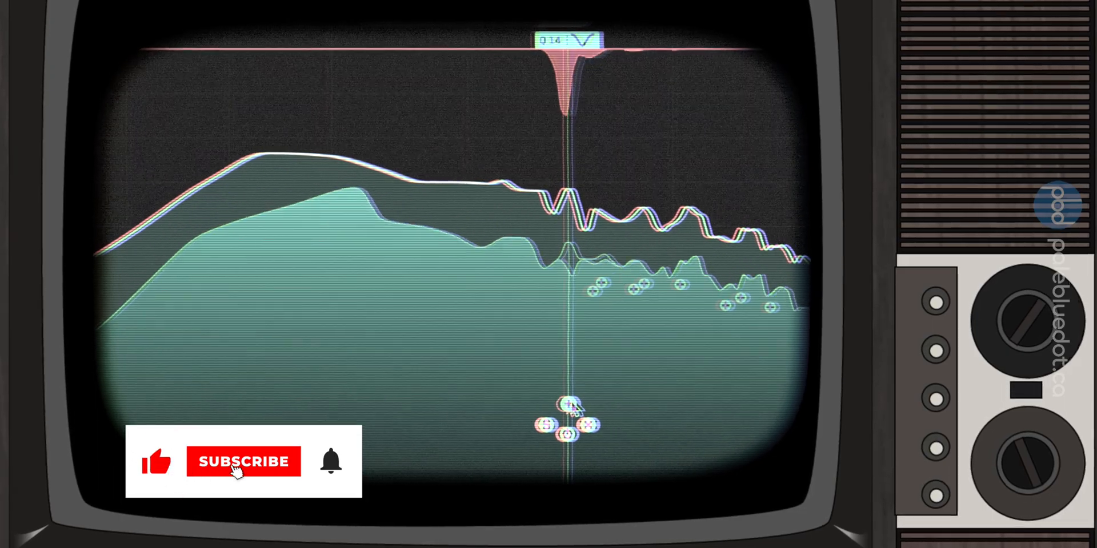
pyautogui.click(242, 462)
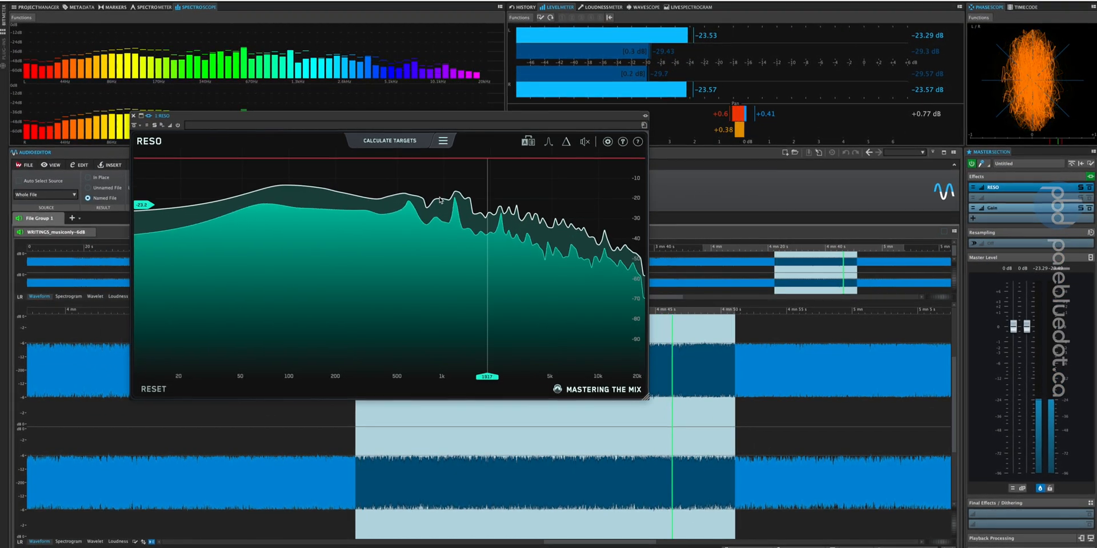
# Calculate and engage targets on the music-only file, then toggle the input/output gain display.
pyautogui.click(389, 141)
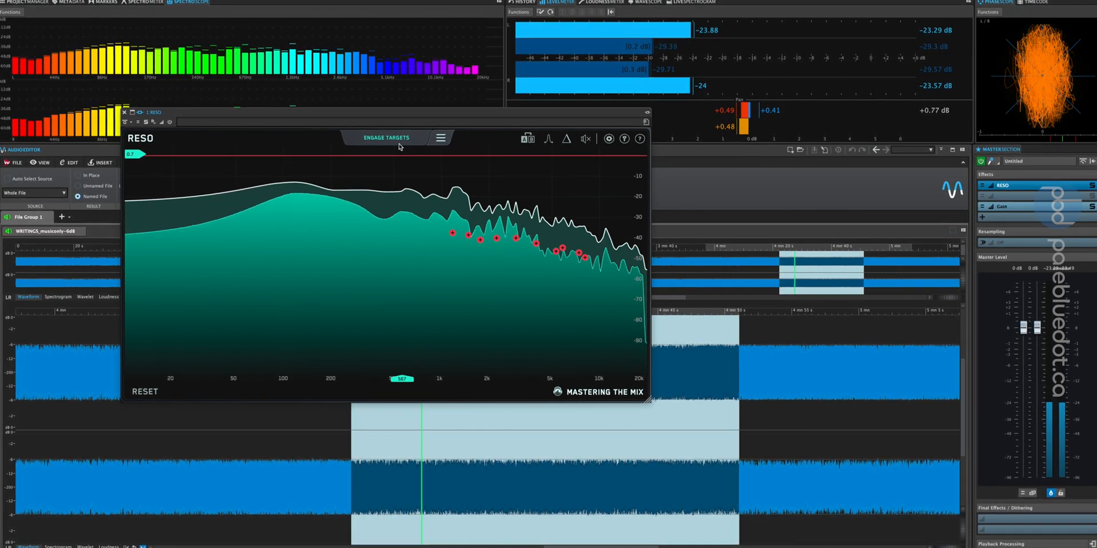
pyautogui.click(386, 137)
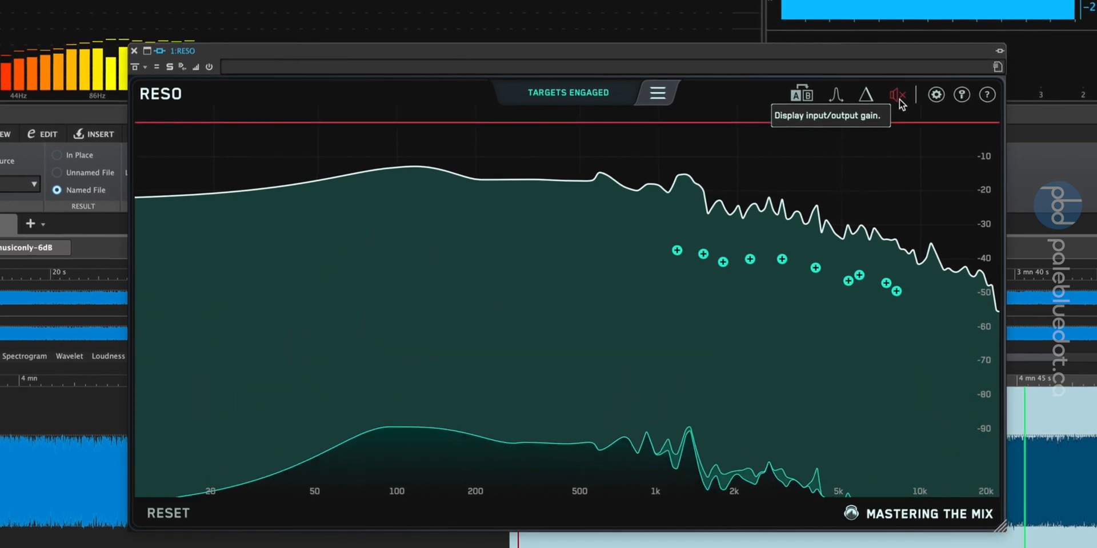
pyautogui.click(898, 95)
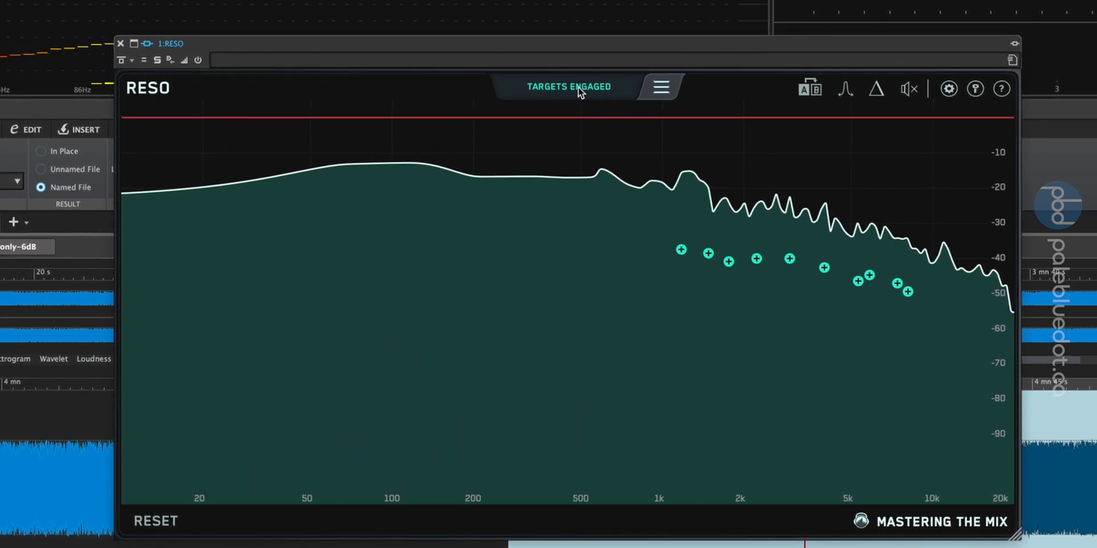
pyautogui.moveTo(596, 116)
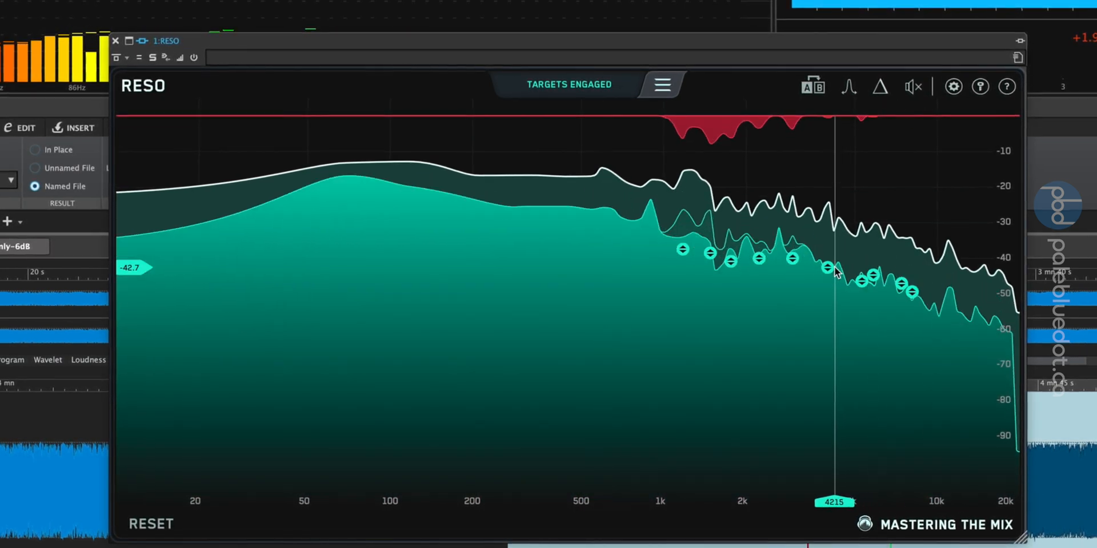
# Drag the engaged target node near 3961 Hz to change its threshold.
pyautogui.click(834, 268)
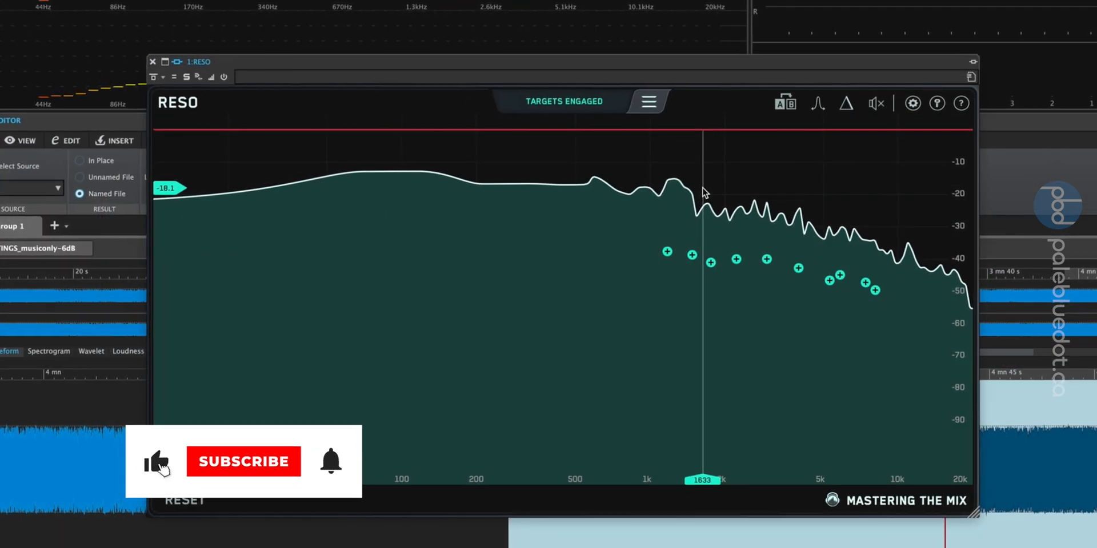
pyautogui.click(242, 461)
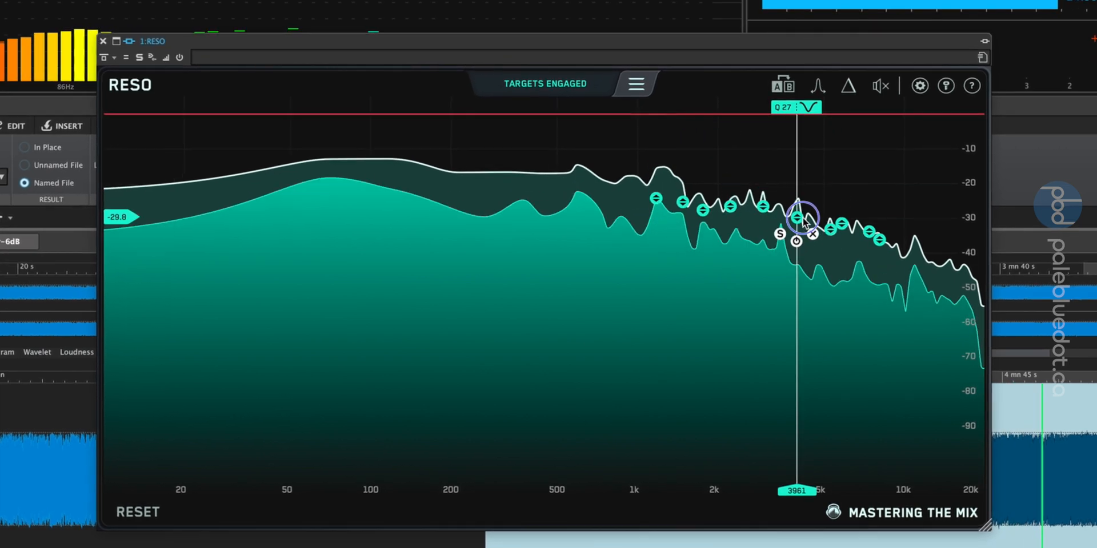
pyautogui.moveTo(797, 210); pyautogui.dragTo(798, 252)
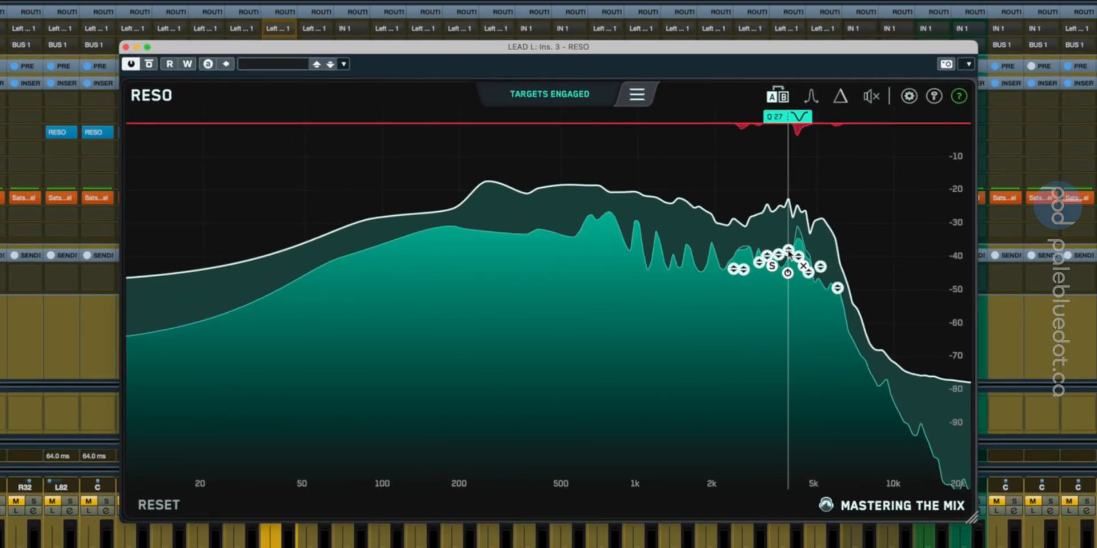
# Sweep the ganged nodes near 3.9 kHz down to about -94 dB and back to around -49 dB.
pyautogui.moveTo(787, 266); pyautogui.dragTo(787, 343)
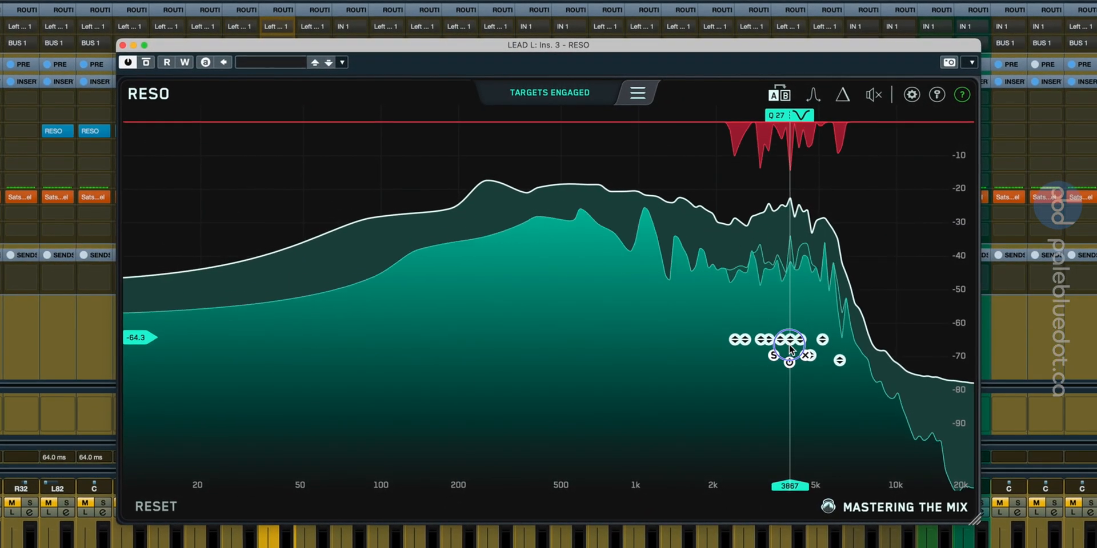
pyautogui.moveTo(789, 343); pyautogui.dragTo(782, 474)
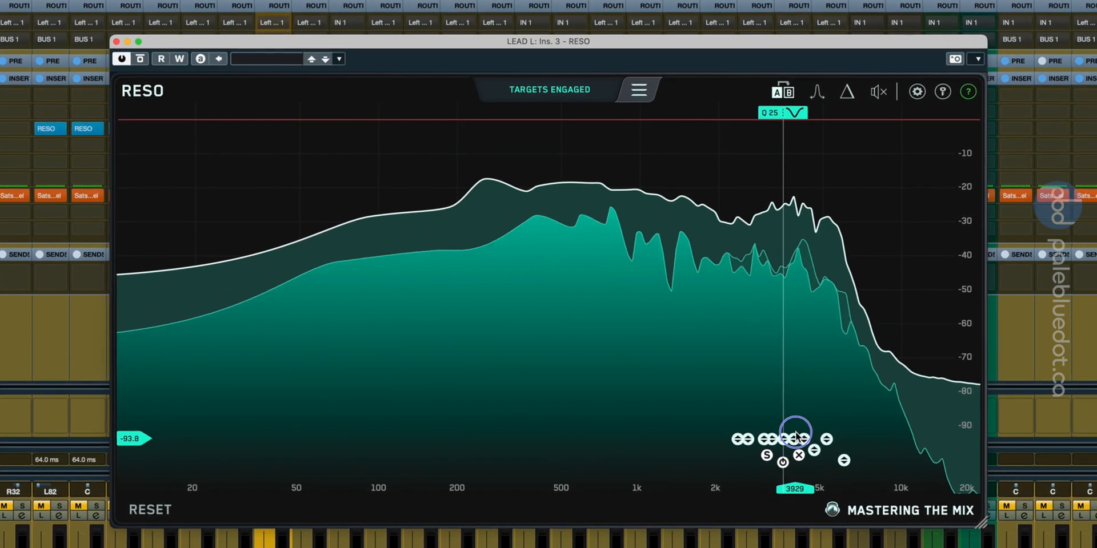
pyautogui.moveTo(794, 435); pyautogui.dragTo(794, 340)
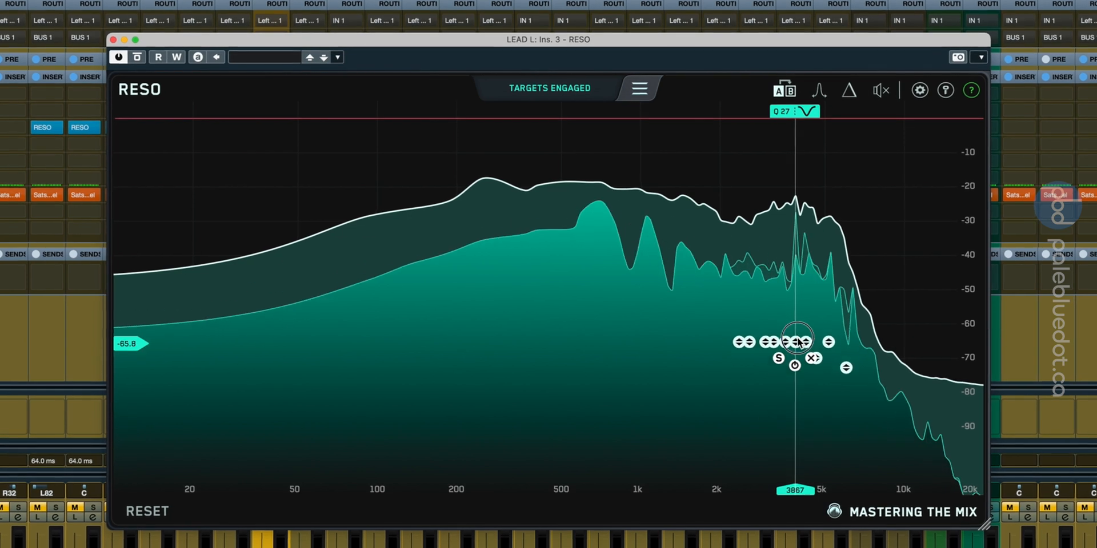
pyautogui.moveTo(795, 342); pyautogui.dragTo(789, 276)
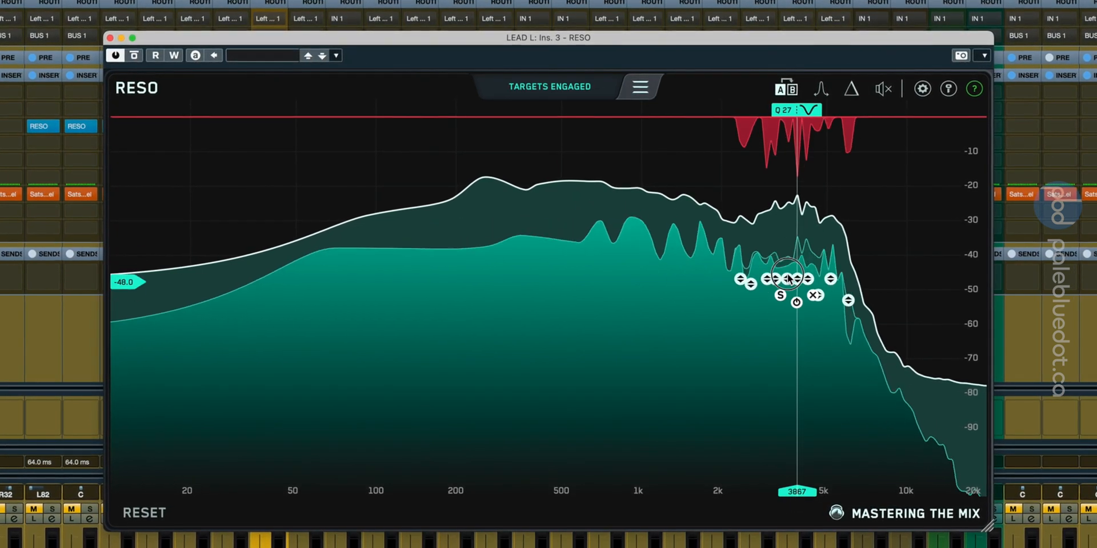
pyautogui.moveTo(795, 280); pyautogui.dragTo(795, 286)
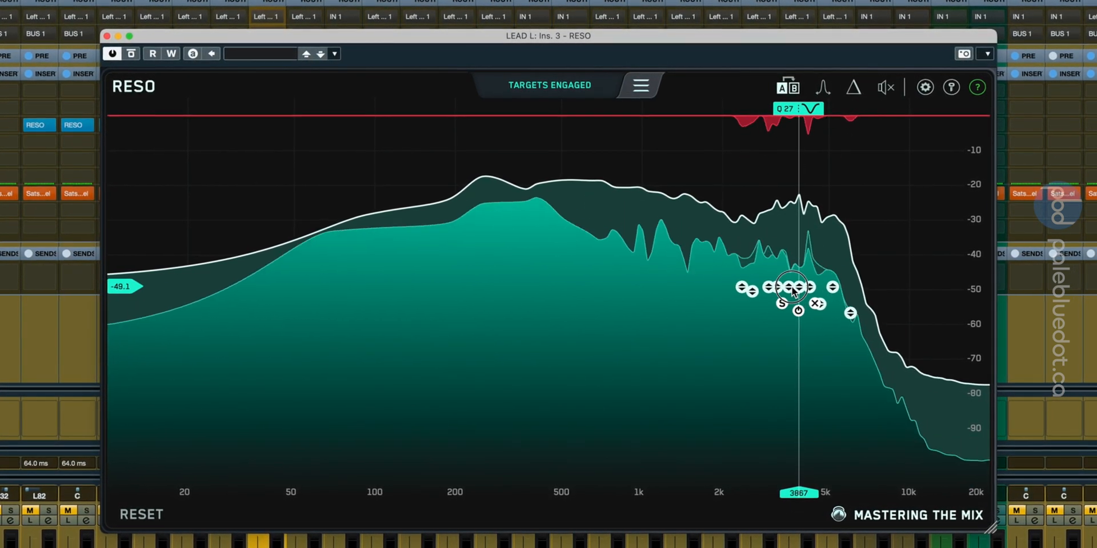
pyautogui.moveTo(794, 287); pyautogui.dragTo(794, 332)
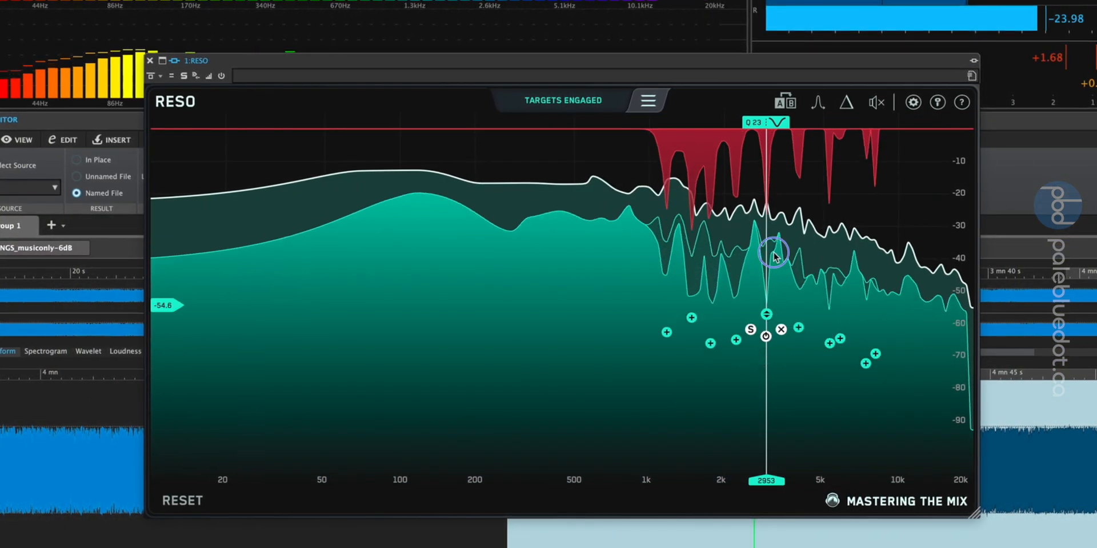
# Lower the 2953 Hz node and ganged target nodes to deepen the resonance reduction.
pyautogui.moveTo(766, 250); pyautogui.dragTo(766, 354)
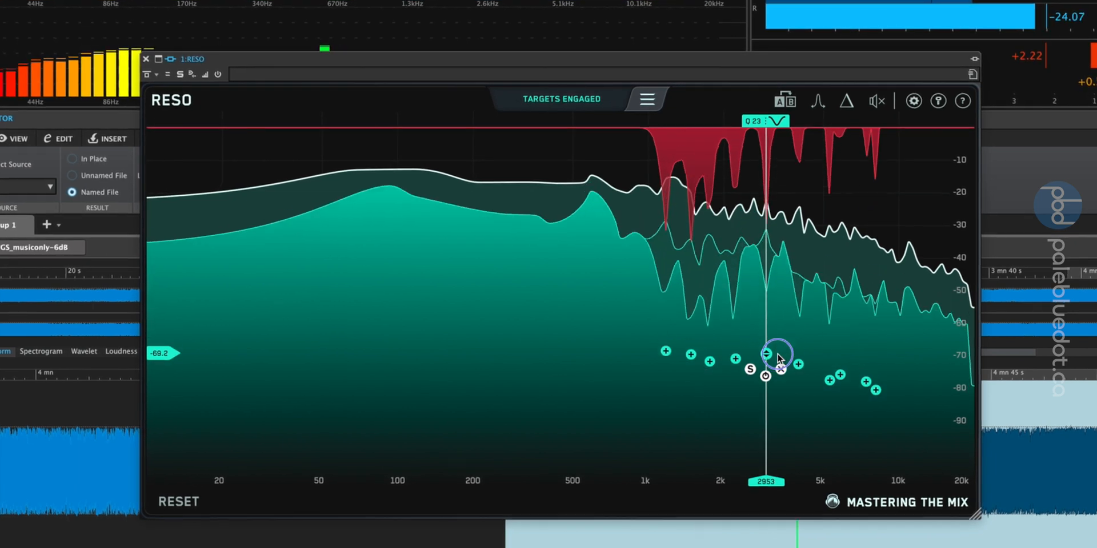
pyautogui.moveTo(776, 353); pyautogui.dragTo(777, 258)
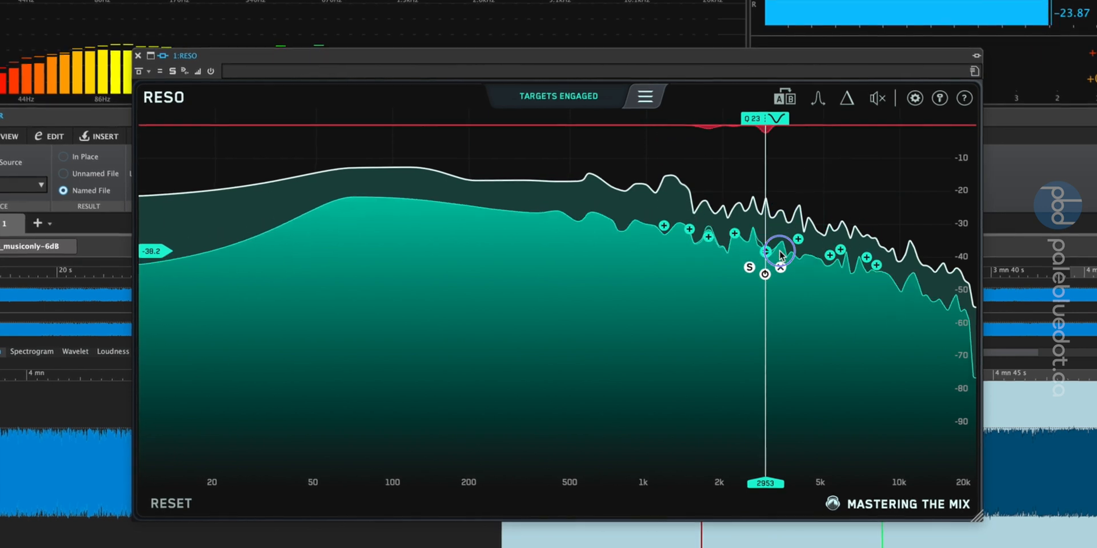
pyautogui.moveTo(764, 252); pyautogui.dragTo(858, 259)
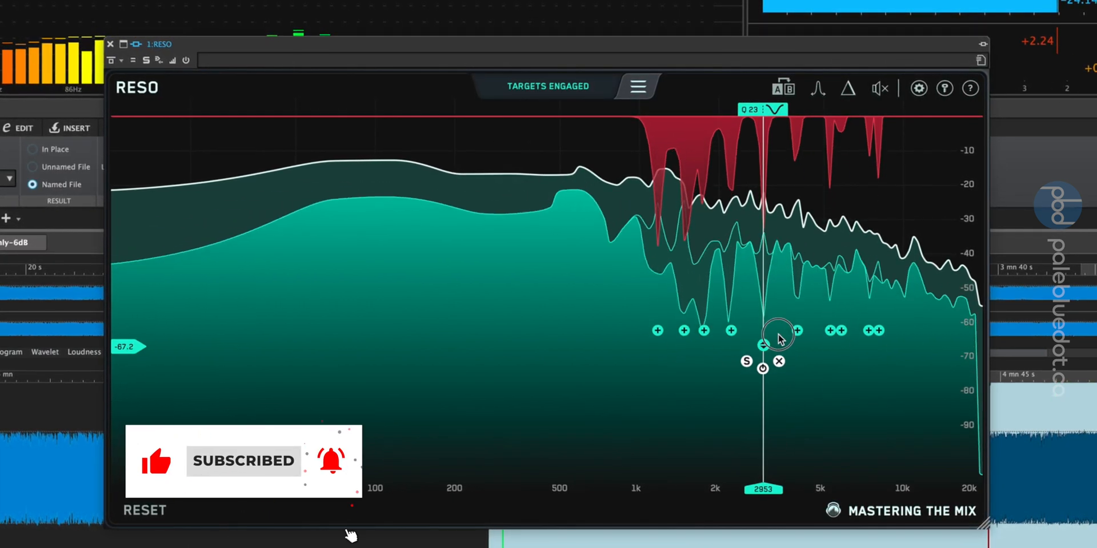
pyautogui.moveTo(763, 339); pyautogui.dragTo(783, 297)
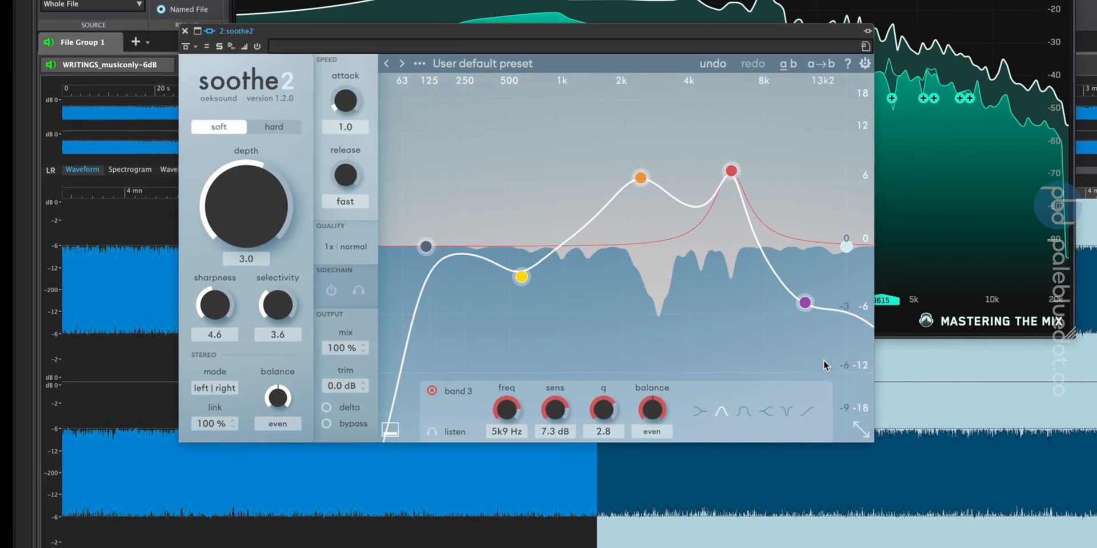
# Drag Soothe2's band 3 node around, leaving it near 5.7 kHz with about 5.7 dB sensitivity.
pyautogui.moveTo(730, 171); pyautogui.dragTo(733, 210)
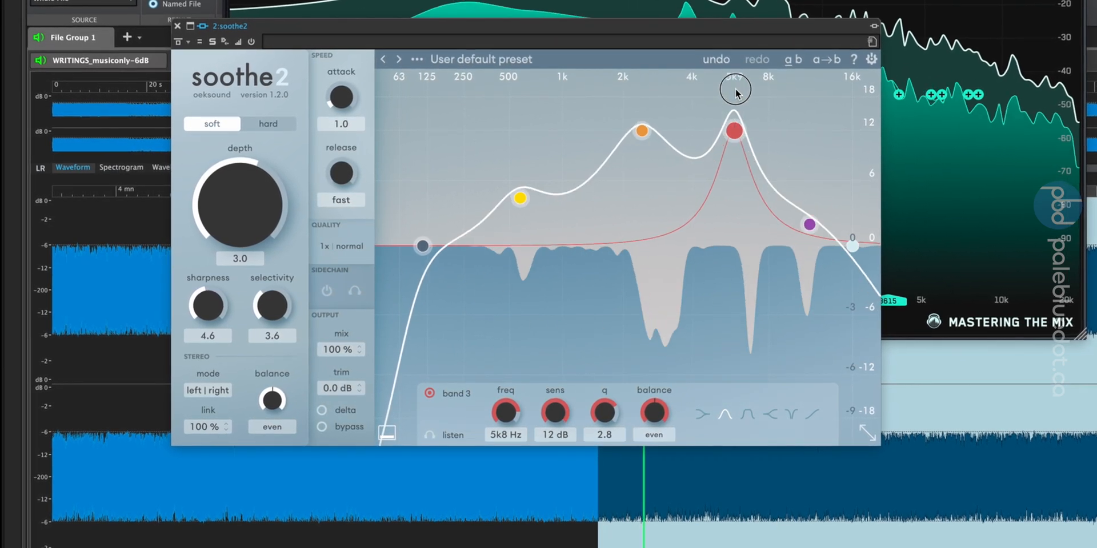
pyautogui.moveTo(734, 131); pyautogui.dragTo(741, 166)
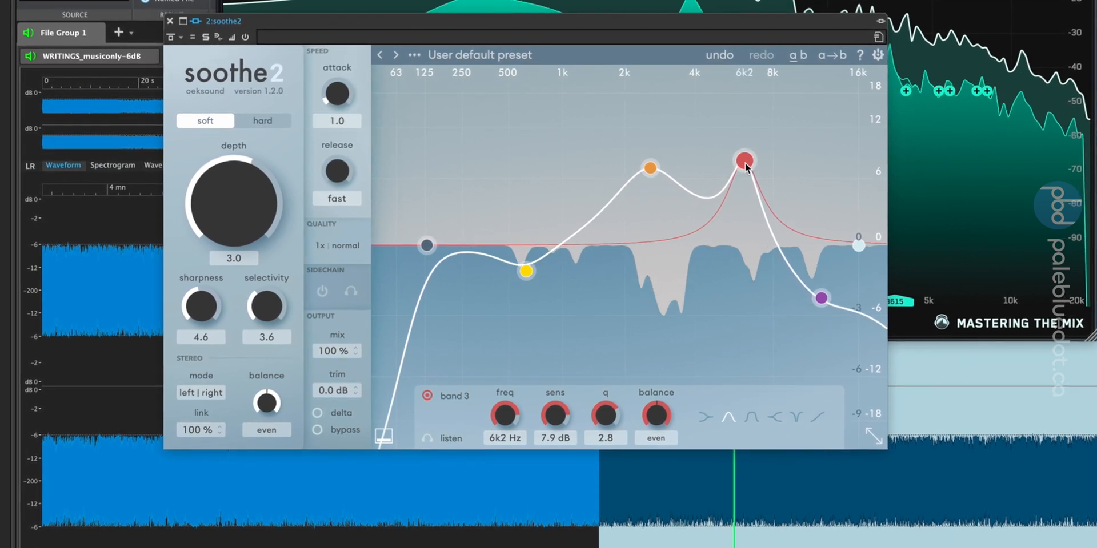
pyautogui.moveTo(743, 158); pyautogui.dragTo(730, 322)
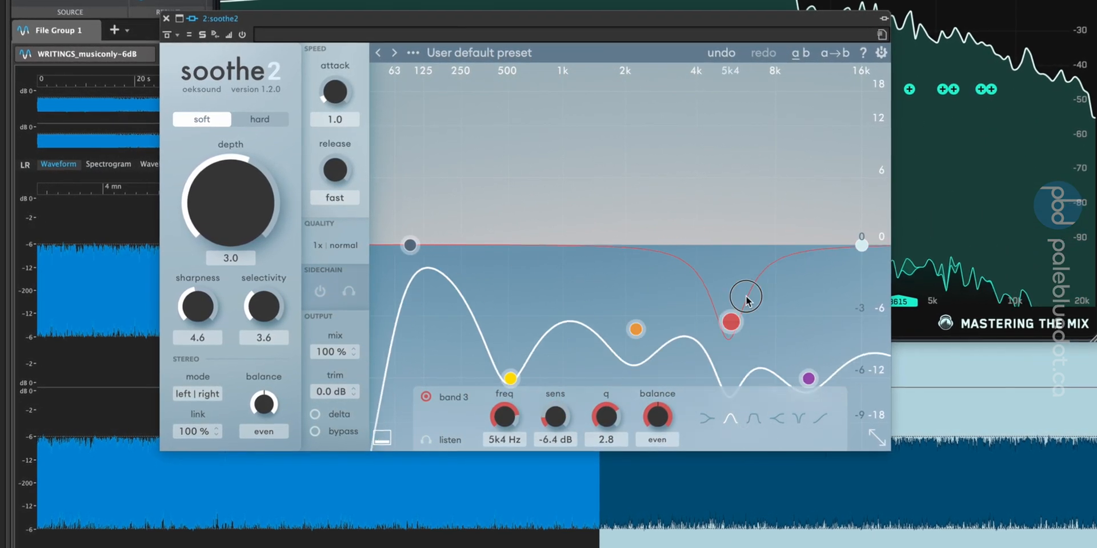
pyautogui.moveTo(730, 323); pyautogui.dragTo(761, 168)
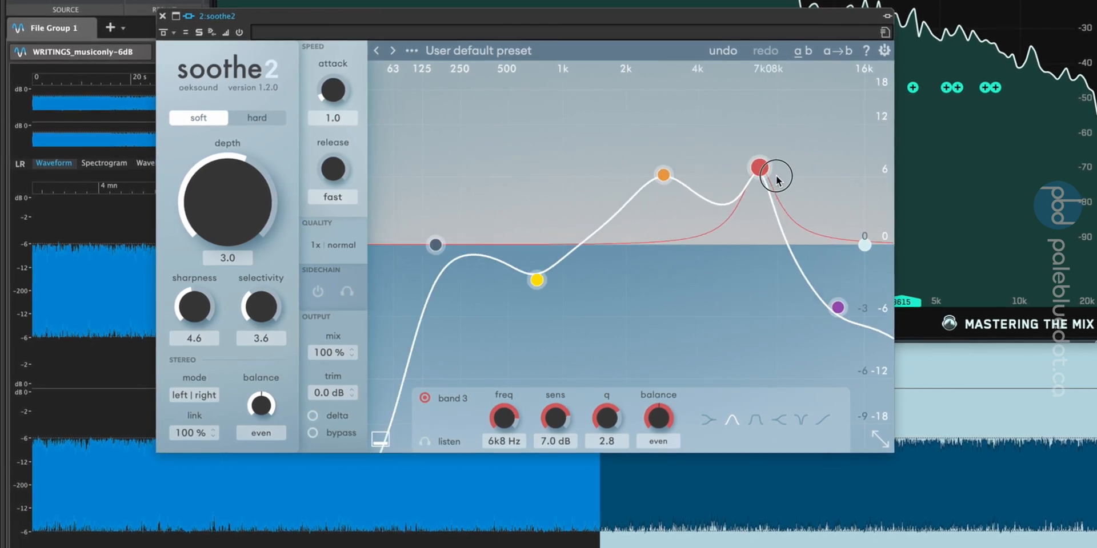
pyautogui.moveTo(761, 168); pyautogui.dragTo(741, 181)
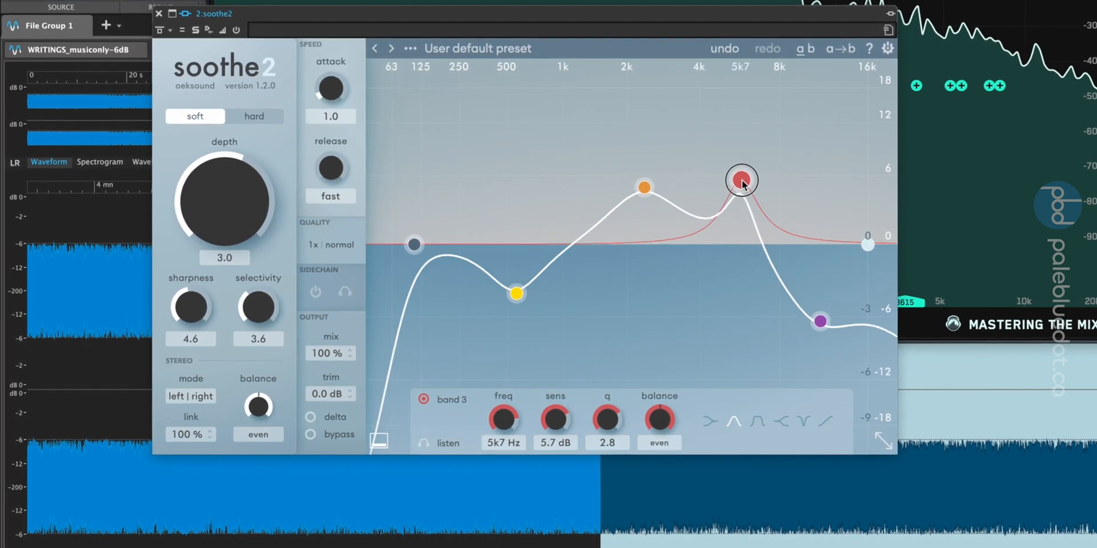
pyautogui.moveTo(741, 180); pyautogui.dragTo(755, 172)
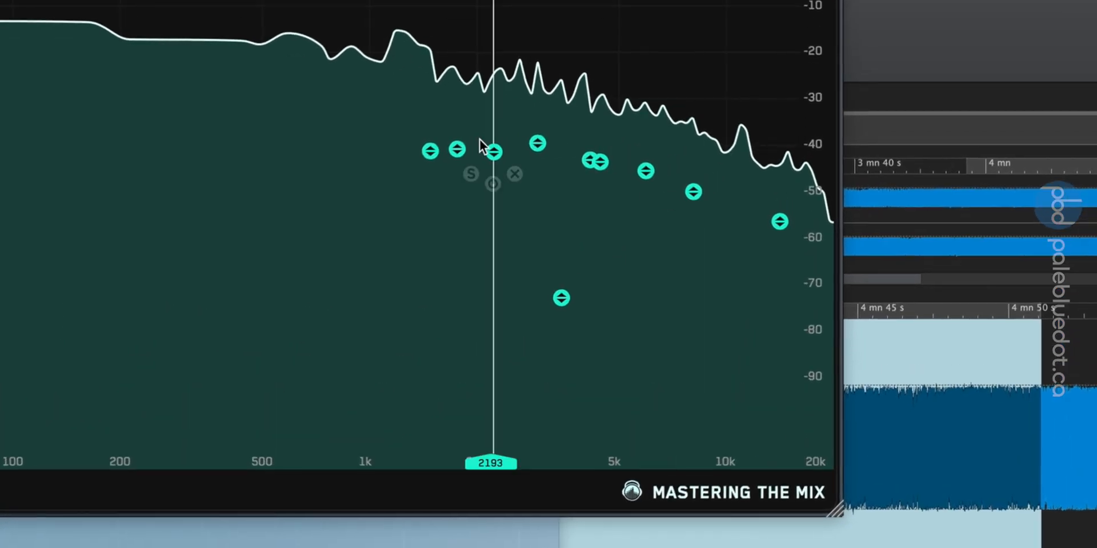
# Drag the target node near 2 kHz to change its reduction depth.
pyautogui.moveTo(493, 150); pyautogui.dragTo(426, 308)
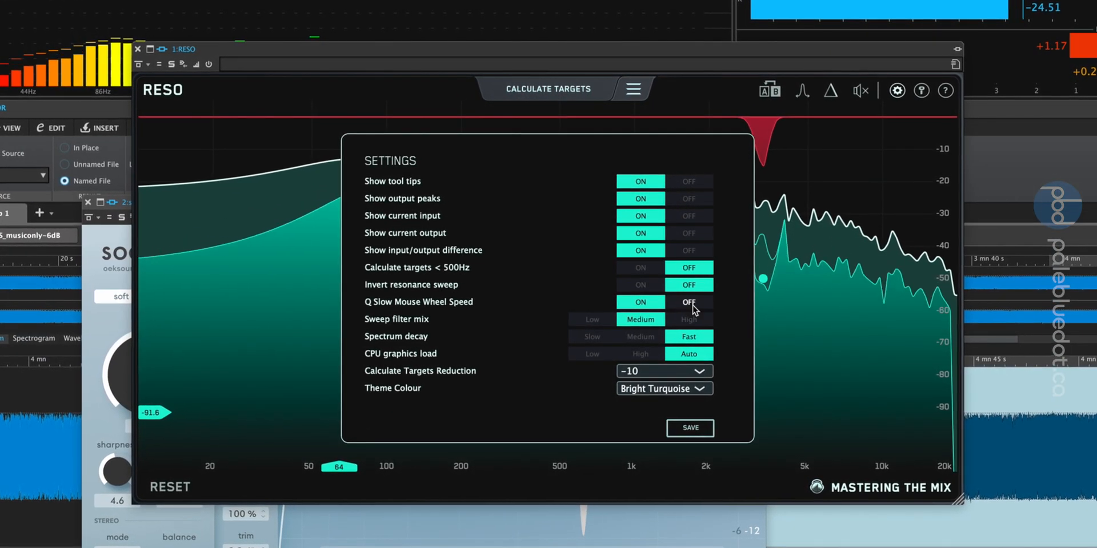
# Toggle the Q Slow Mouse Wheel Speed option in RESO's settings.
pyautogui.click(689, 428)
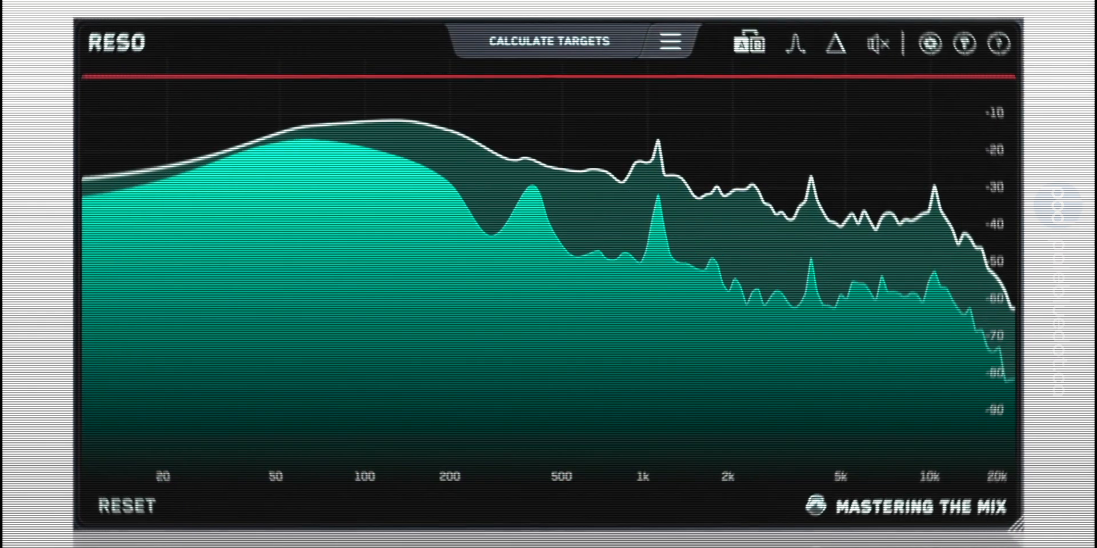
# Calculate resonance targets on the lead track, then click Engage Targets.
pyautogui.click(545, 41)
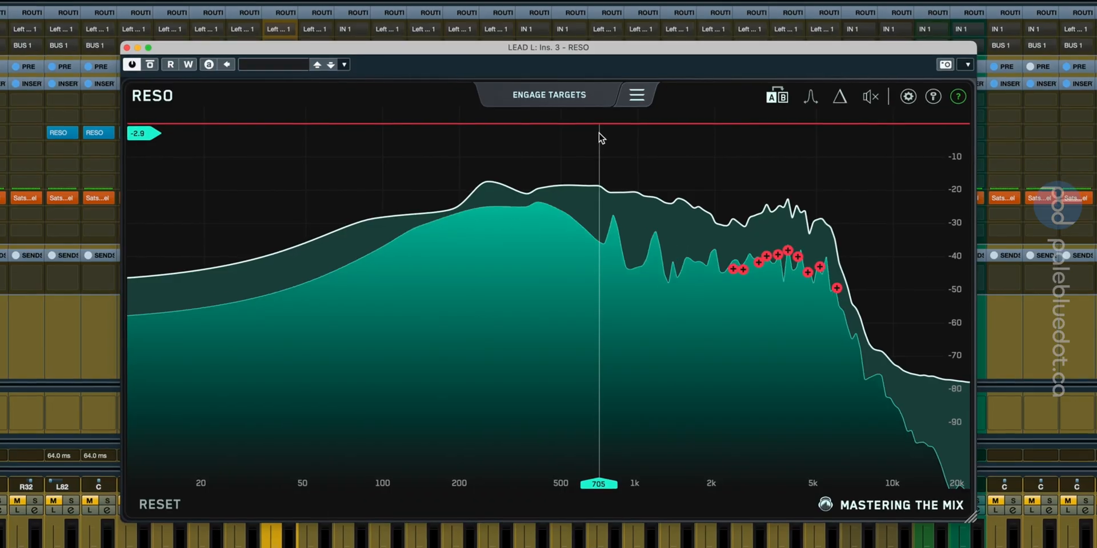
pyautogui.click(548, 95)
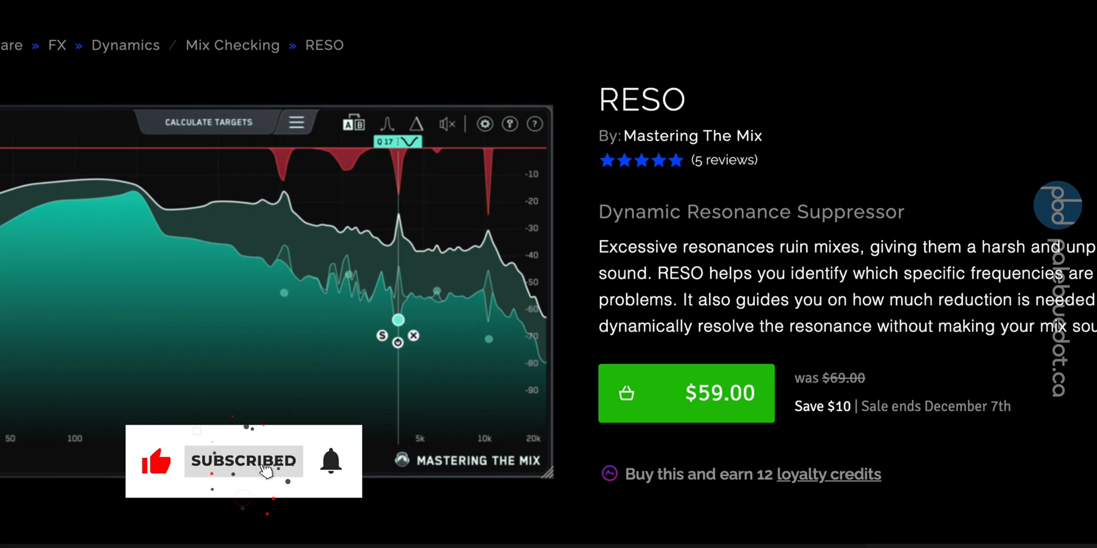
# Scroll down the ADSR Sounds RESO product page past the $59 details to the videos.
pyautogui.scroll(-3)
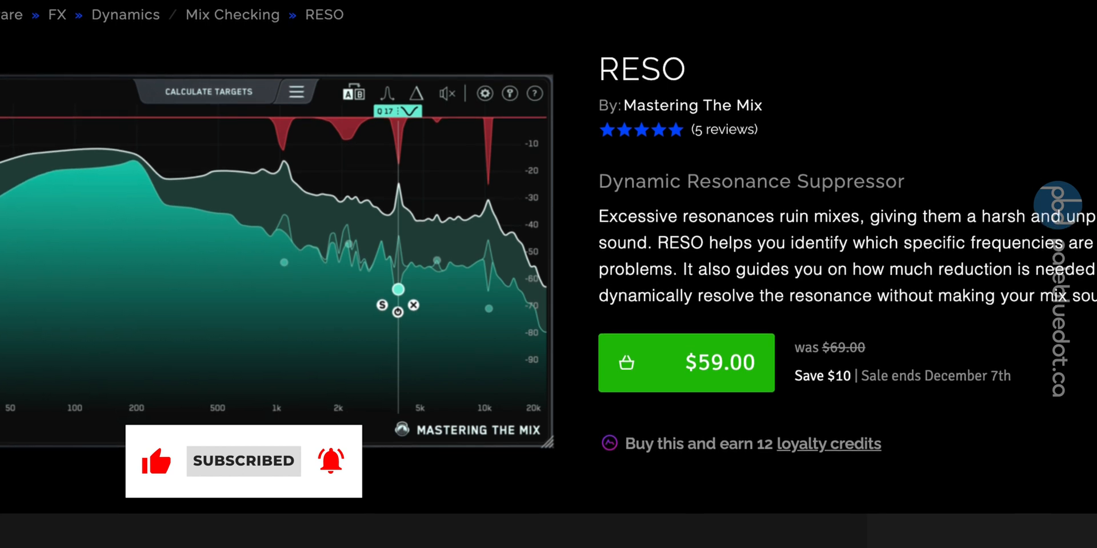
pyautogui.scroll(-3)
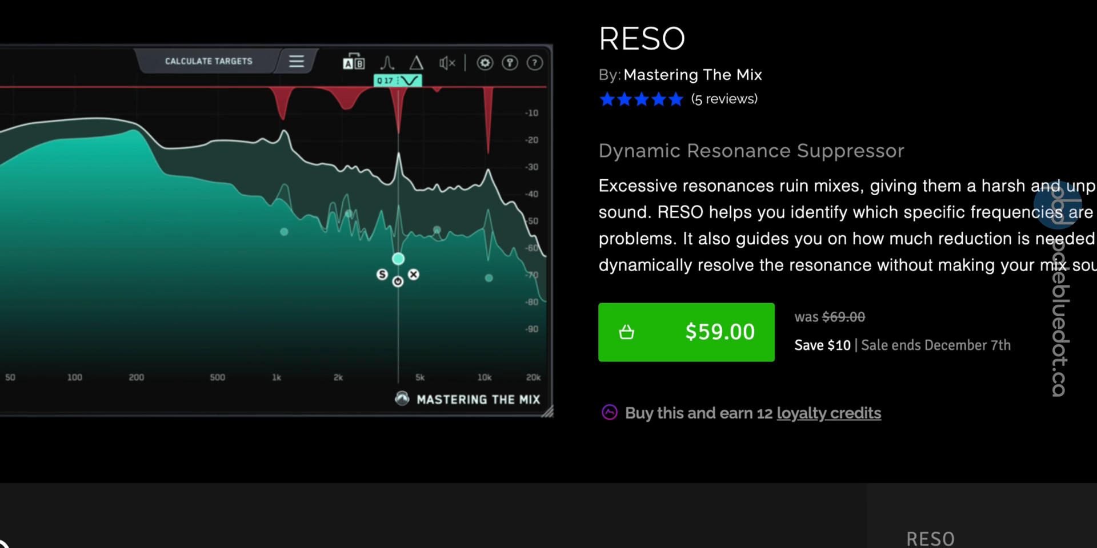
pyautogui.scroll(-3)
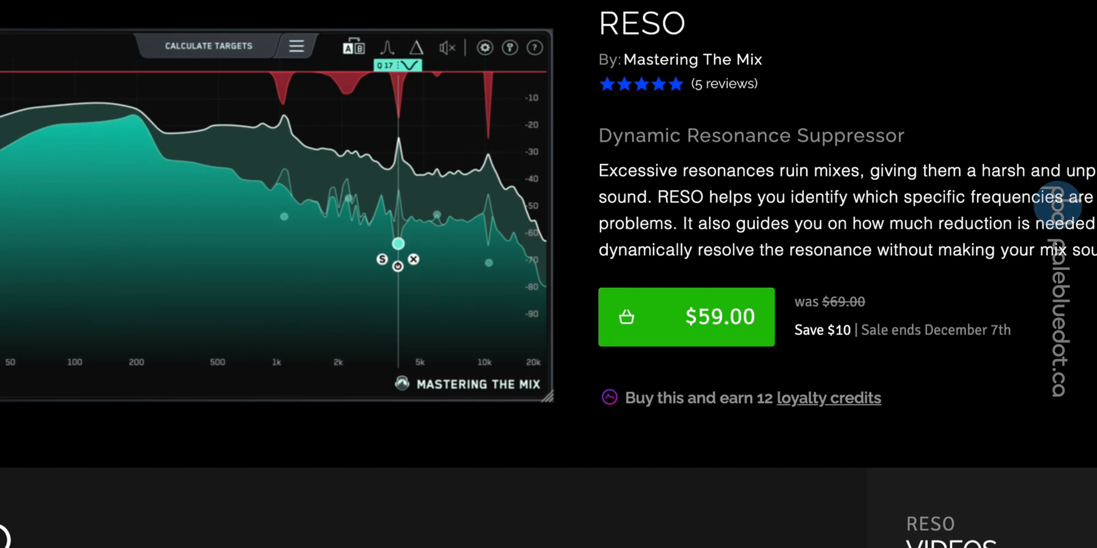
pyautogui.scroll(-3)
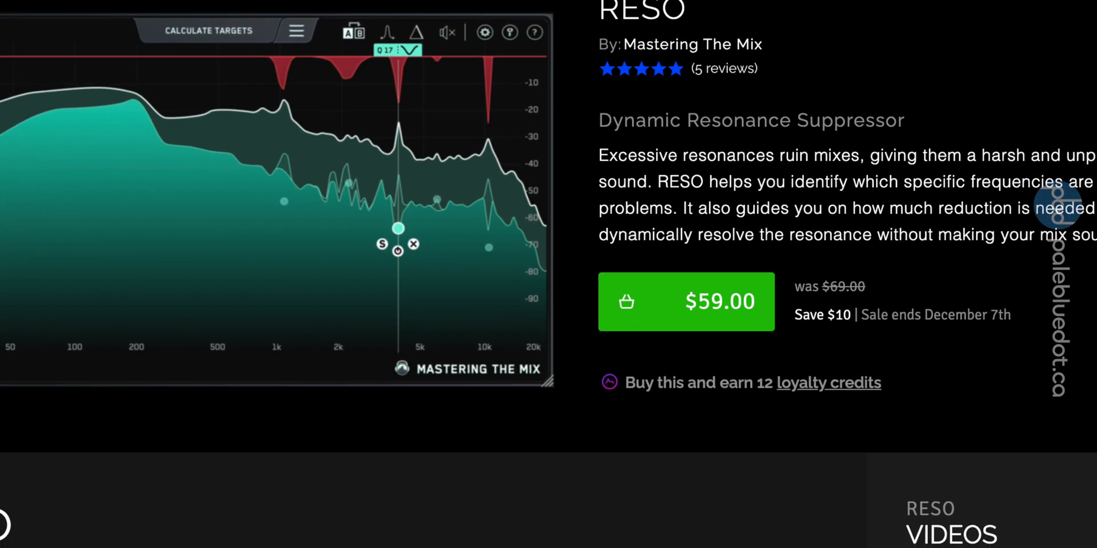
pyautogui.scroll(-3)
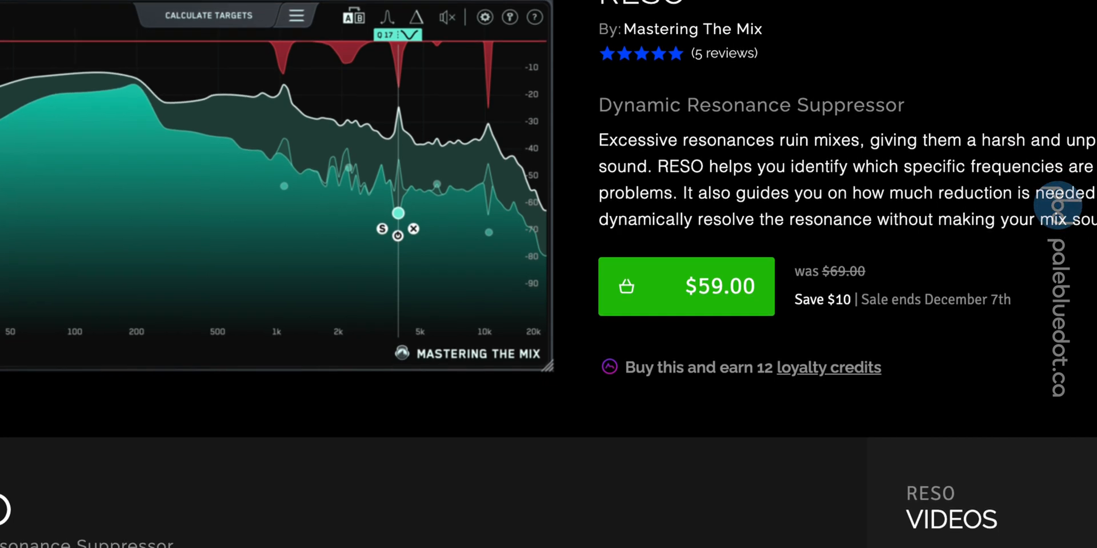